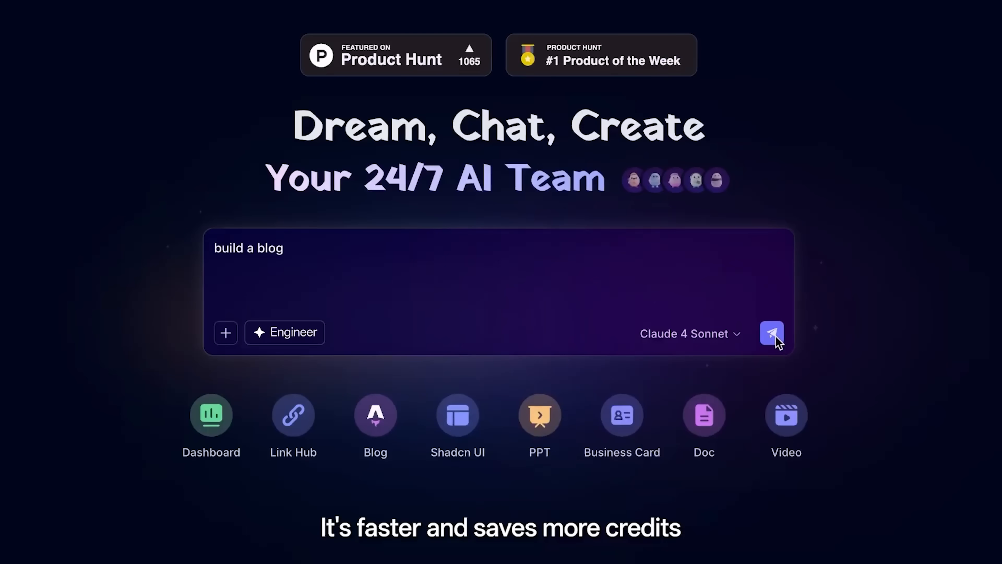
- Send the pending personal blog and data analysis website requests to the agents
click(772, 333)
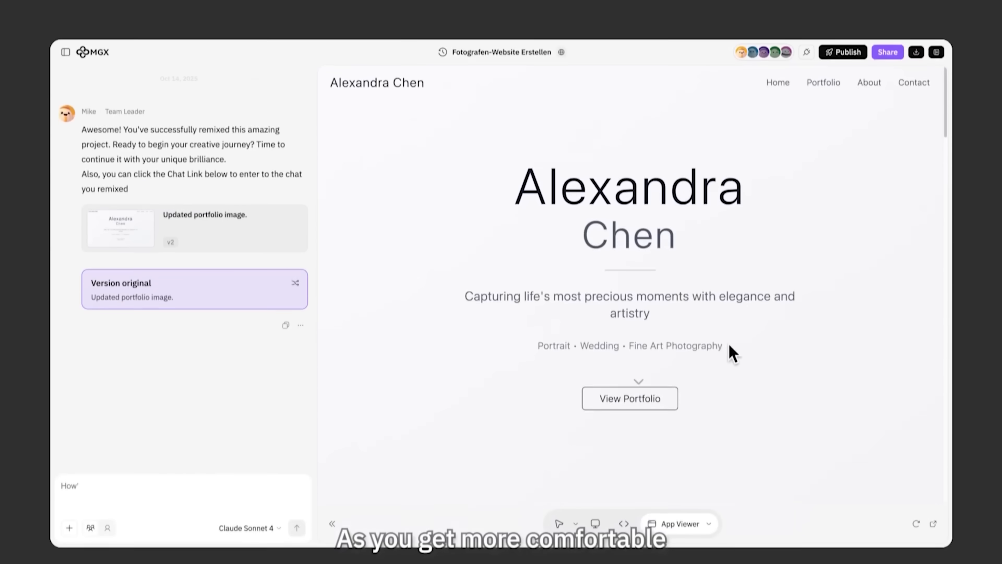
scroll(down, 3)
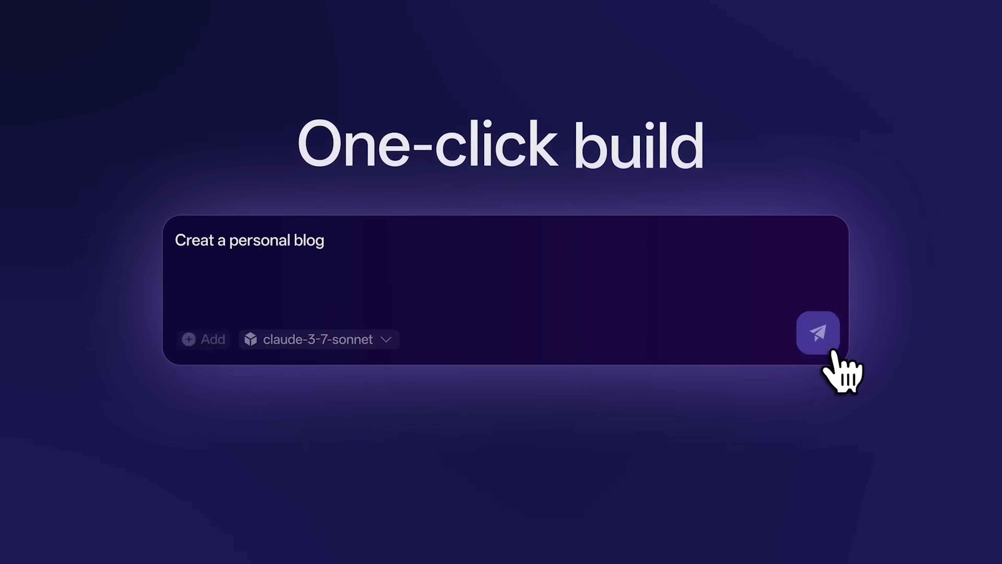
click(818, 333)
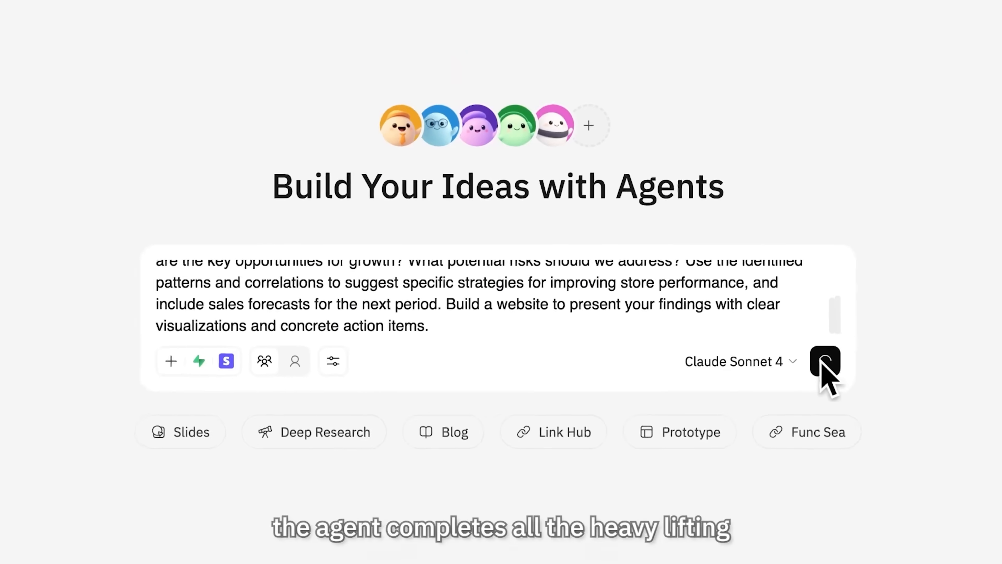
click(825, 362)
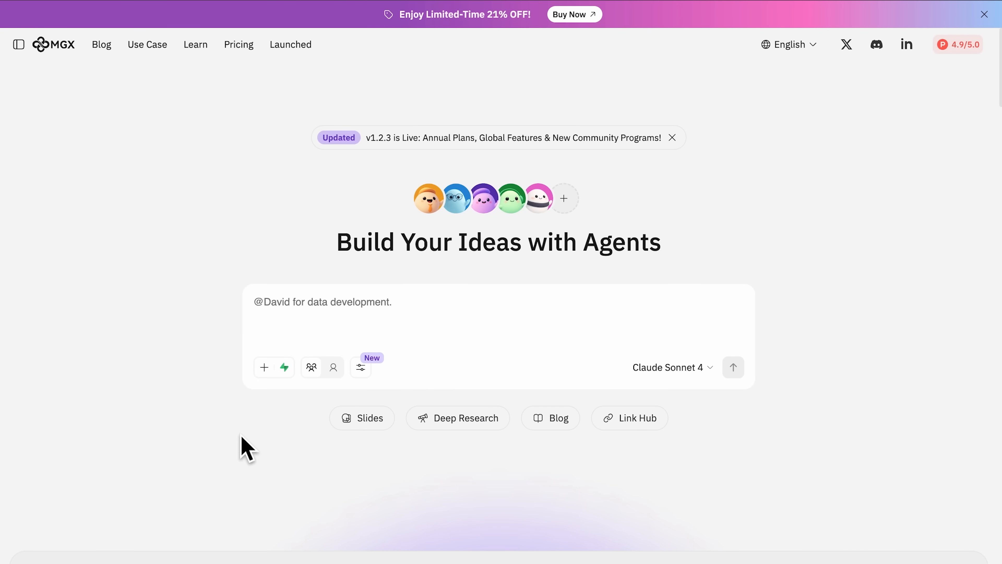
text(@ag)
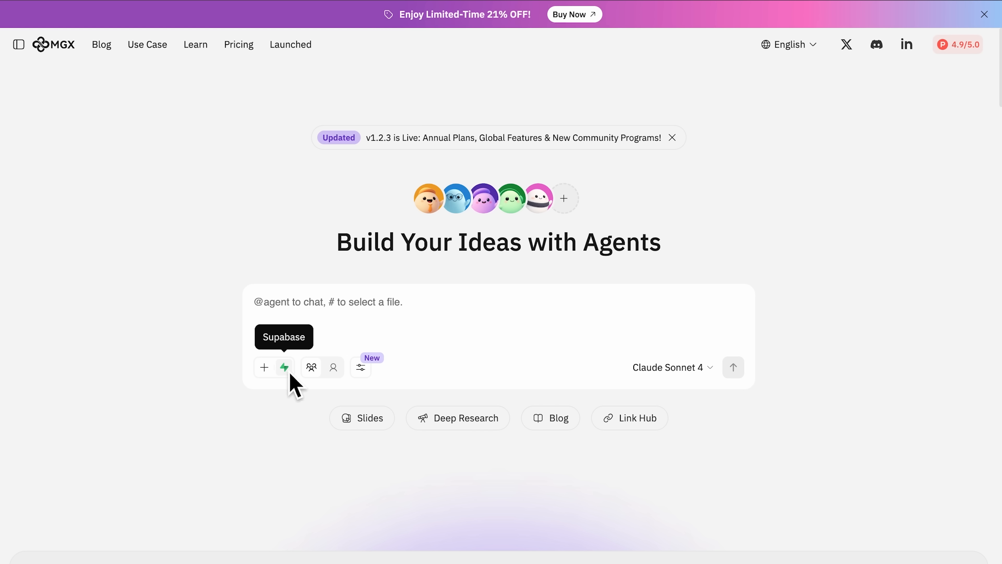
text(@David for data analysi)
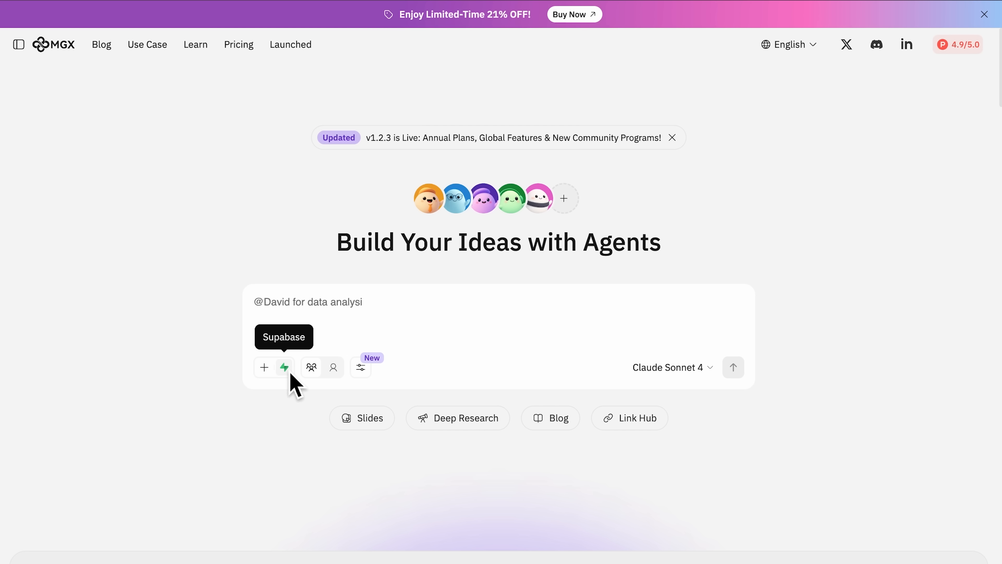
text(s.)
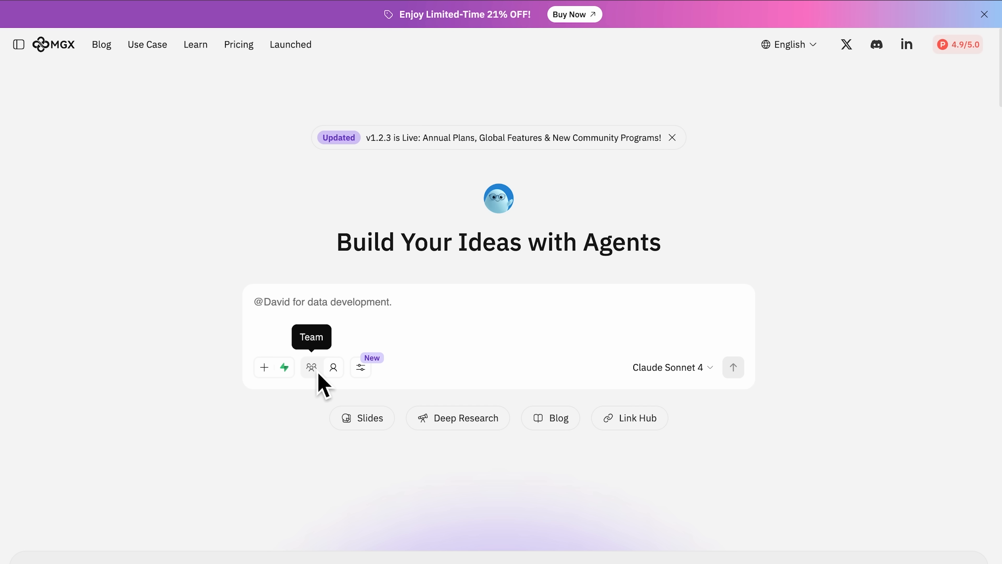
click(311, 367)
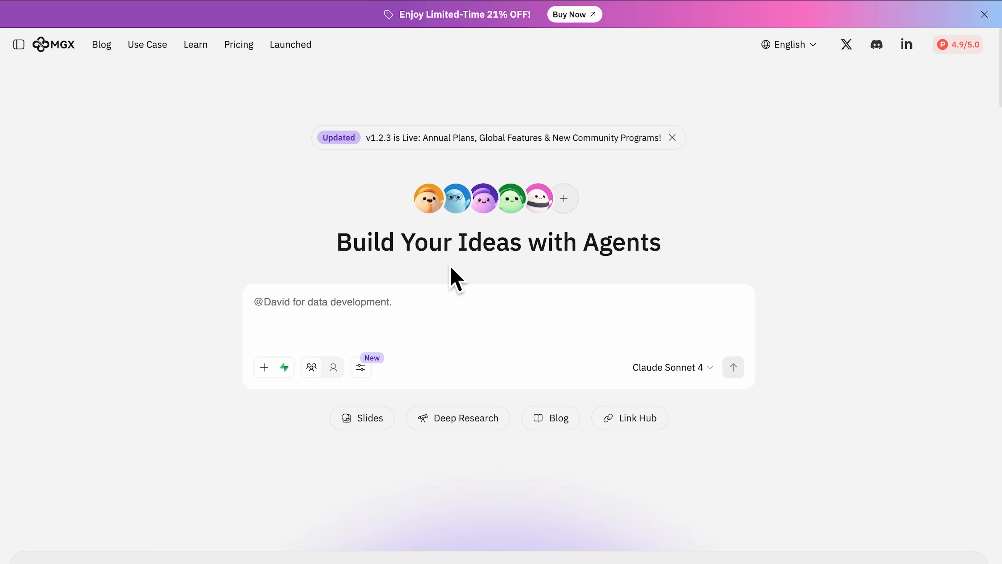
mouse_move(418, 333)
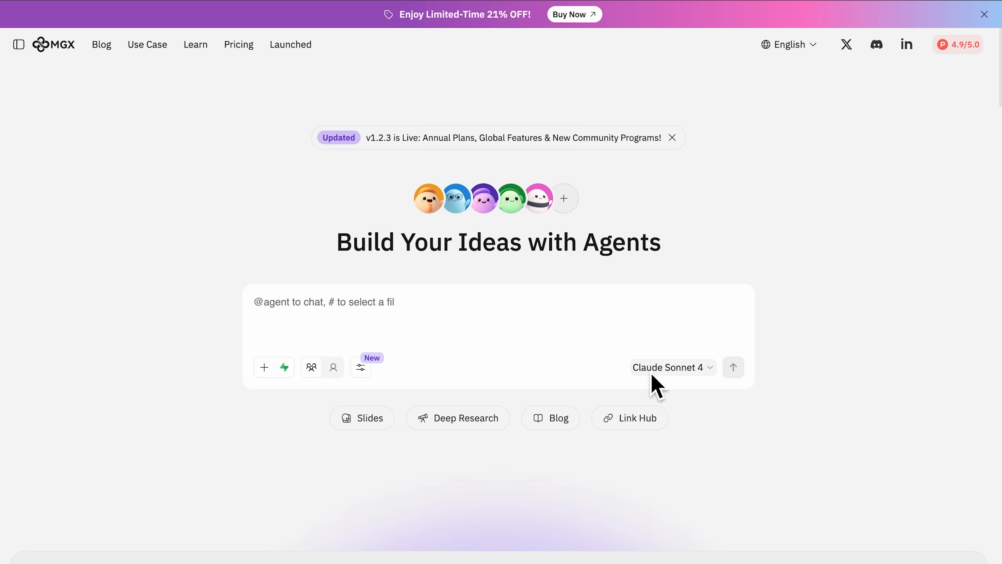
- Browse the model list and try the Race Mode and Deep Research toggles, leaving both off
click(669, 367)
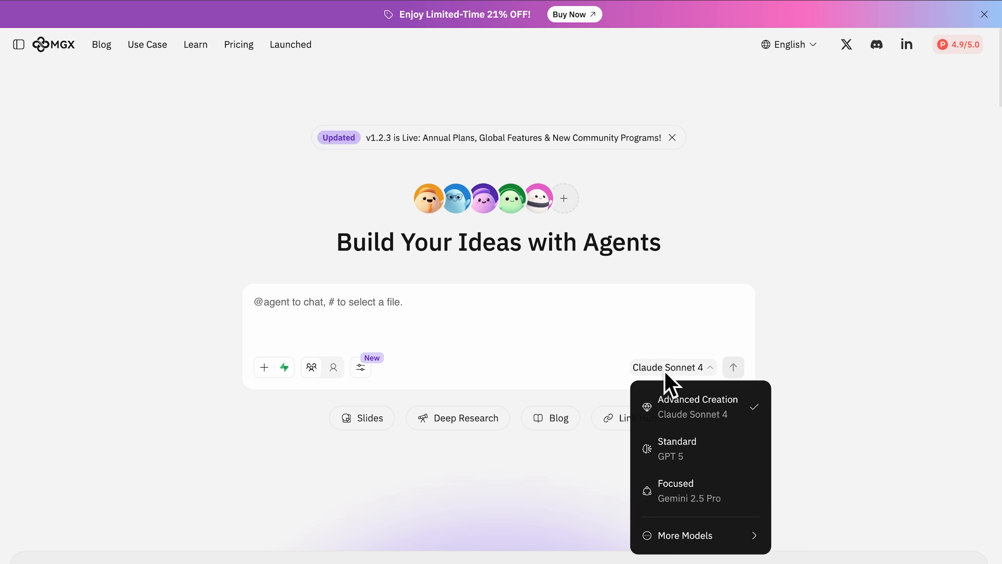
text(@David)
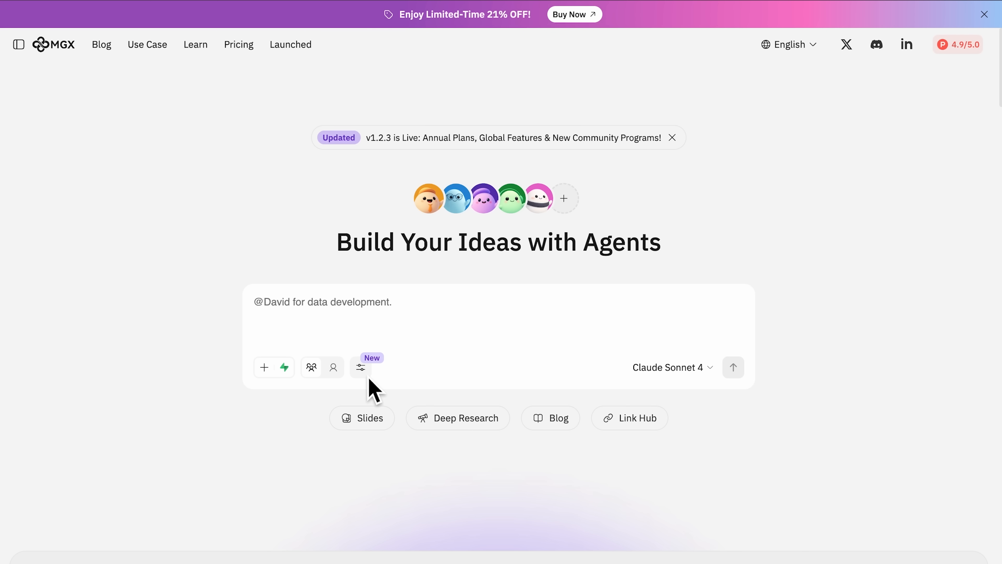
click(360, 367)
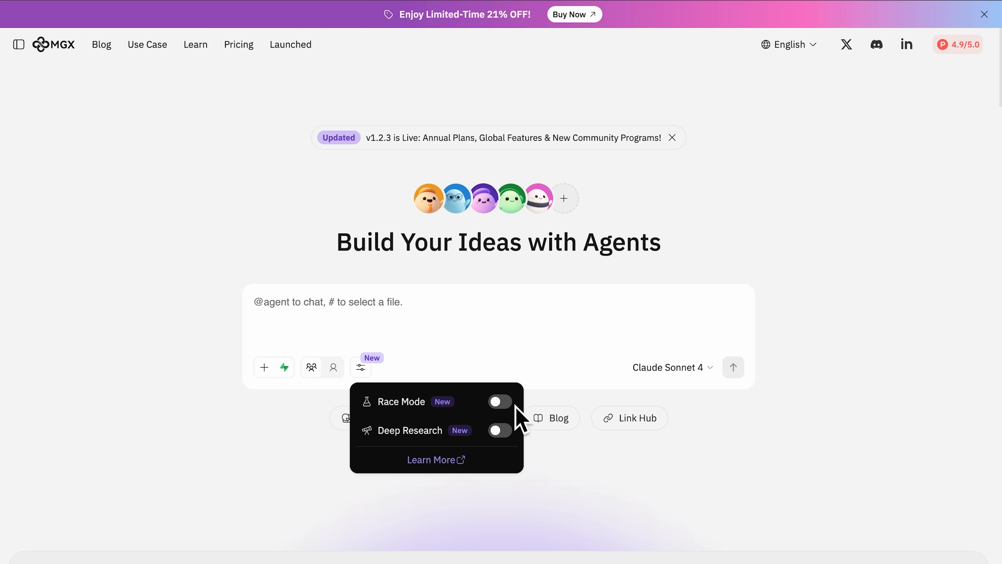
text(@David for data analy)
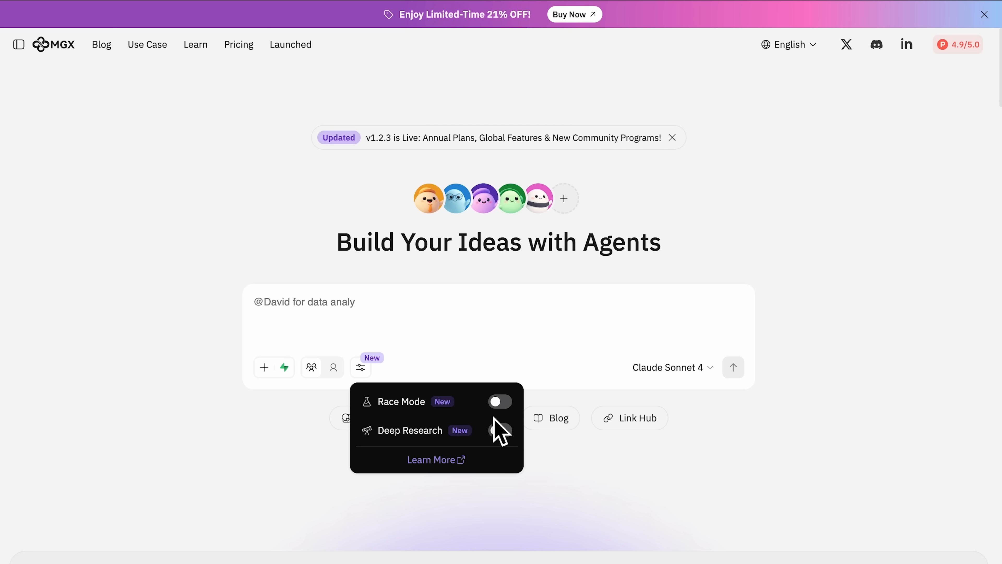
click(501, 401)
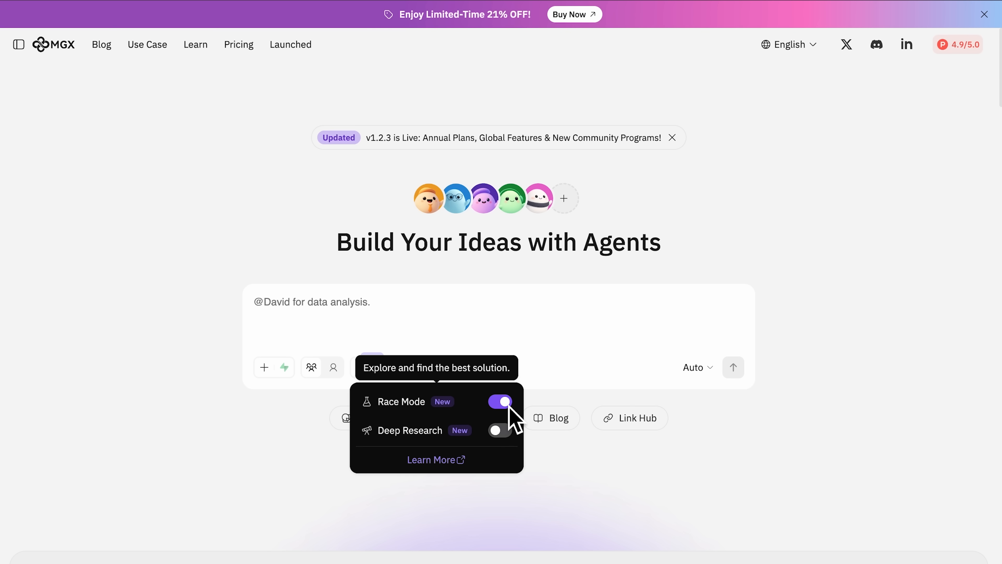
click(500, 401)
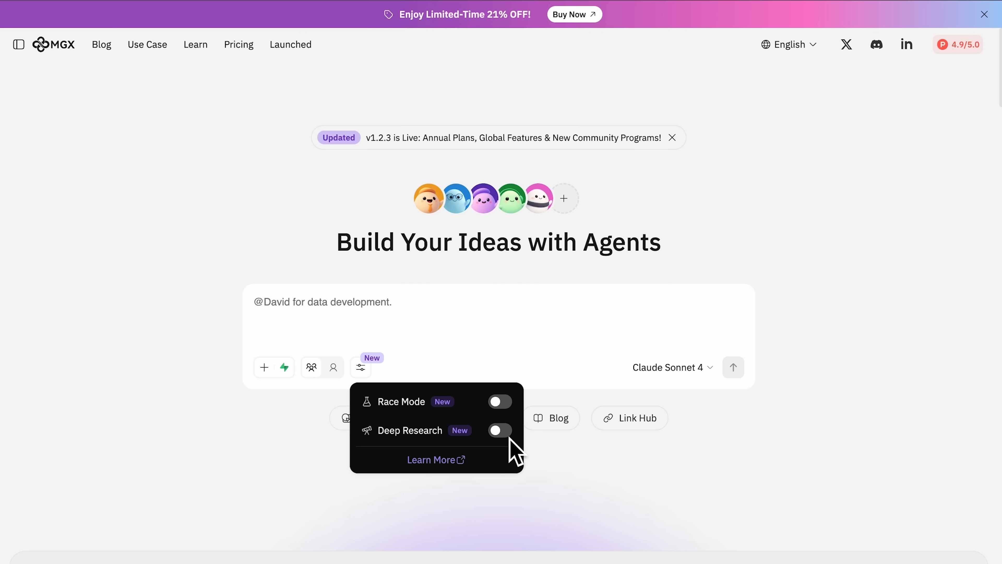
click(500, 429)
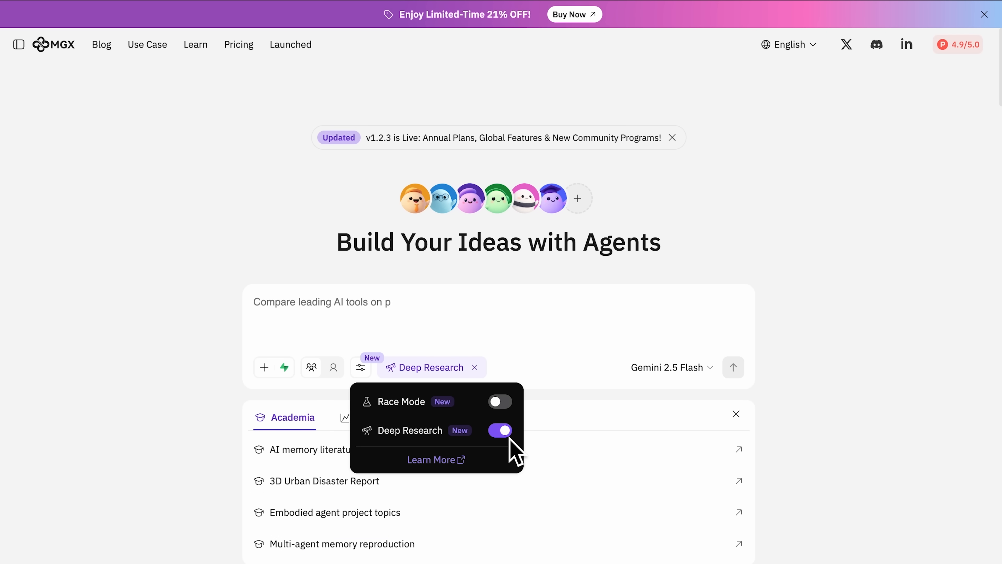
click(500, 429)
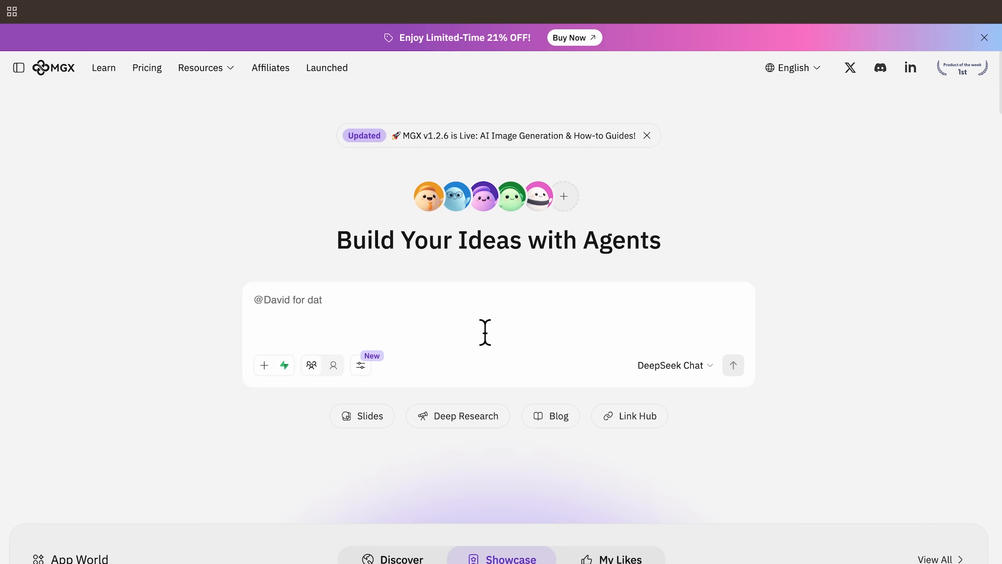
- Turn Race Mode on and choose the cheapest DeepSeek Chat model from More Models
click(360, 365)
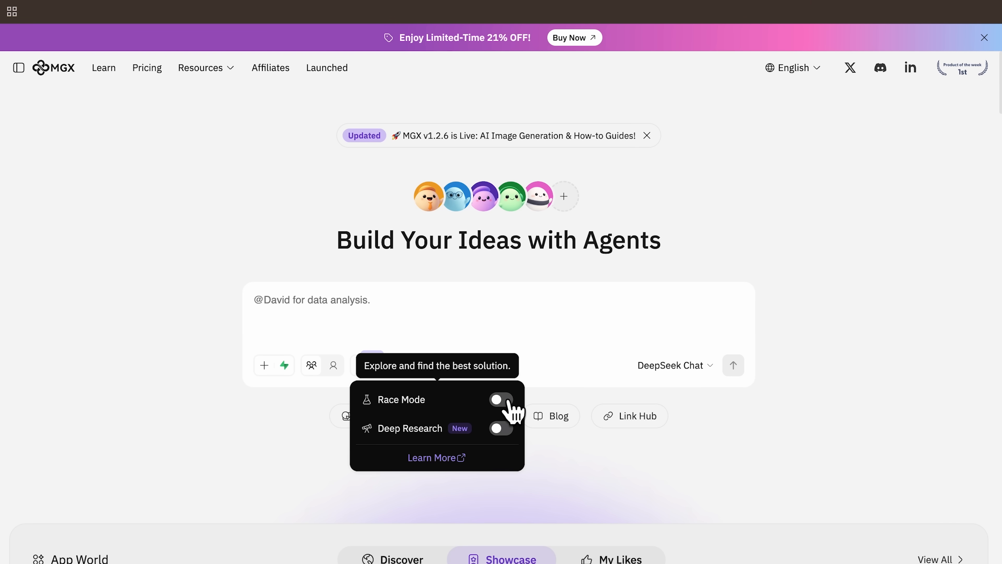
click(501, 400)
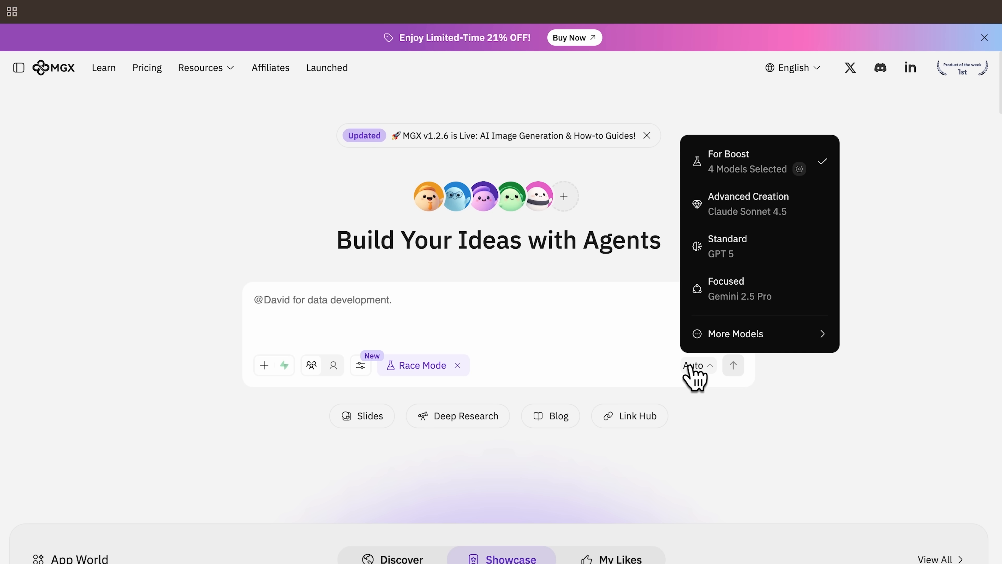
mouse_move(755, 334)
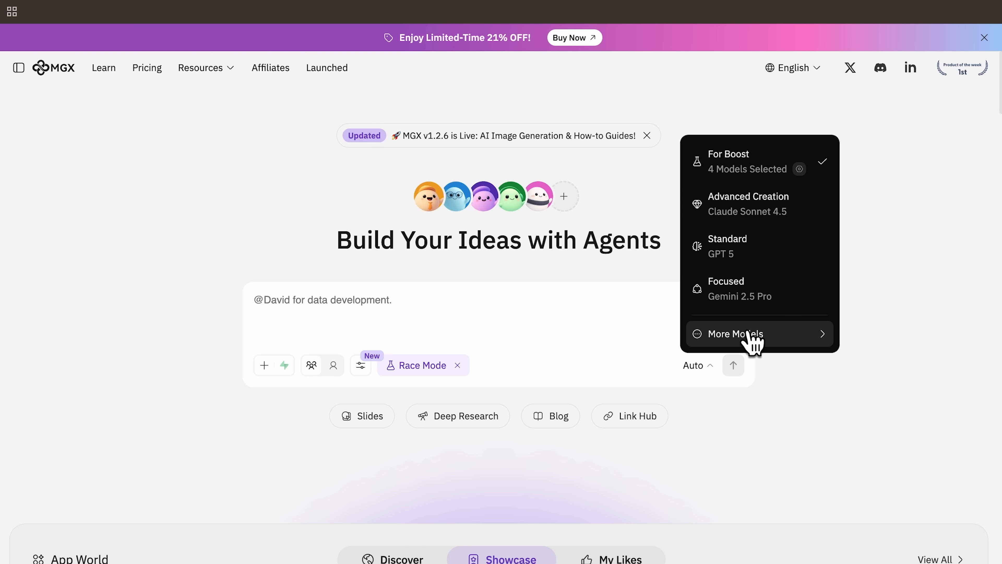
click(735, 334)
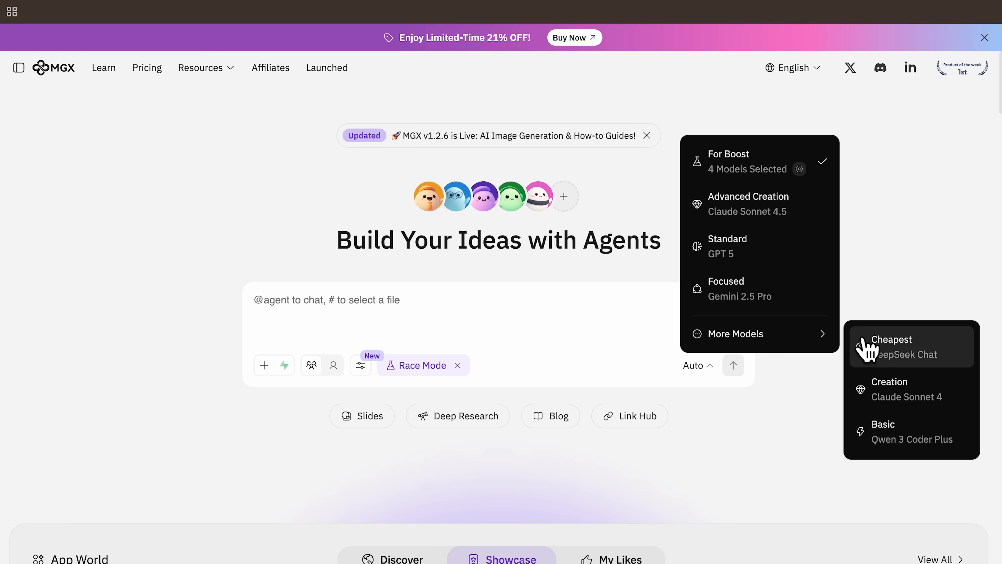
click(896, 347)
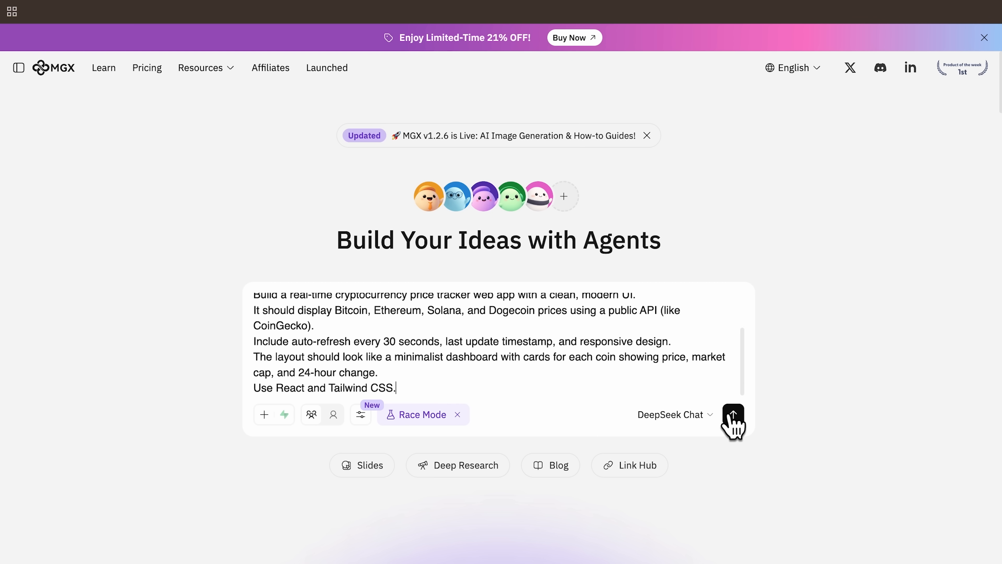
- Submit the crypto tracker request and follow the agents building the live Bitcoin/Ethereum/Solana/Dogecoin dashboard
click(733, 413)
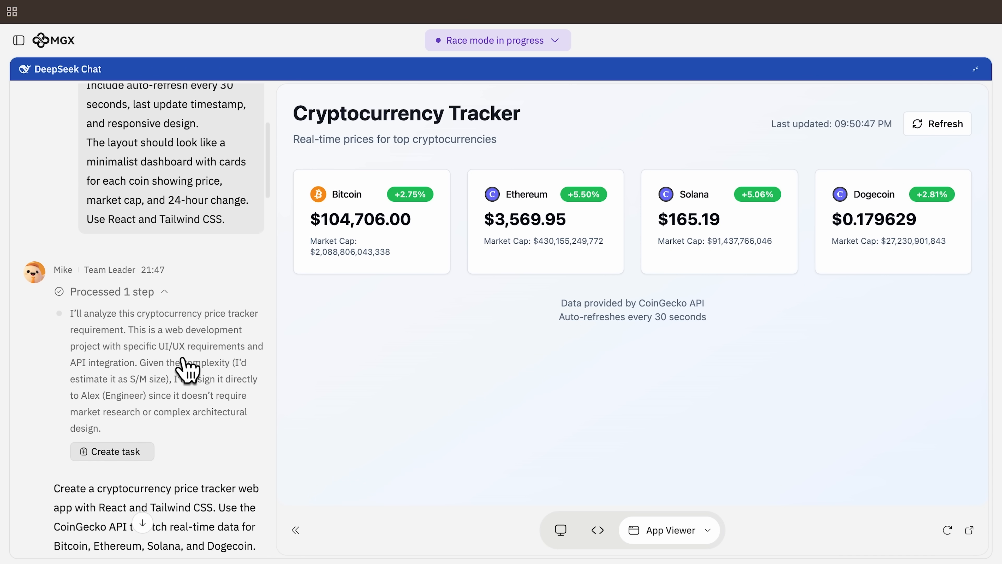
scroll(down, 3)
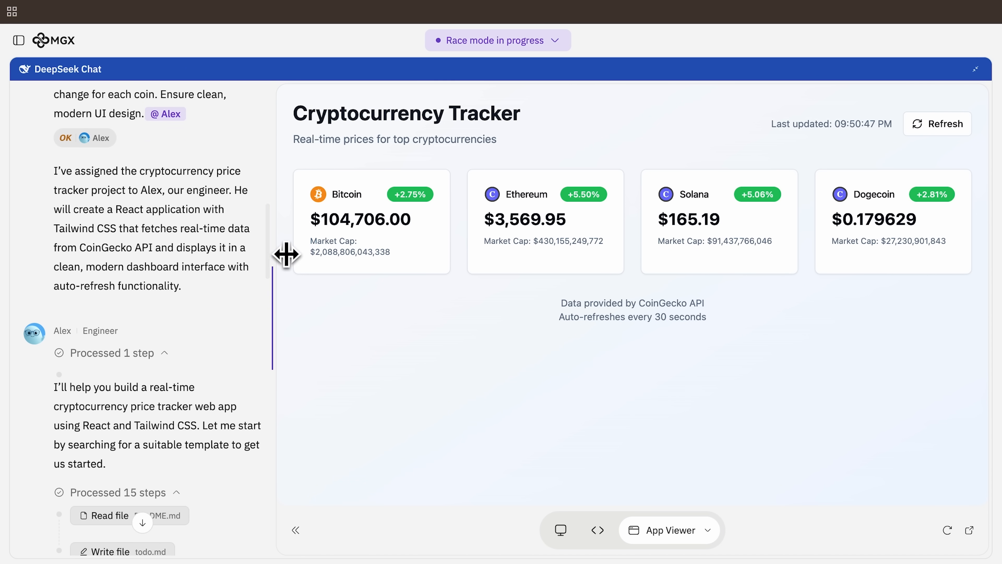
scroll(down, 3)
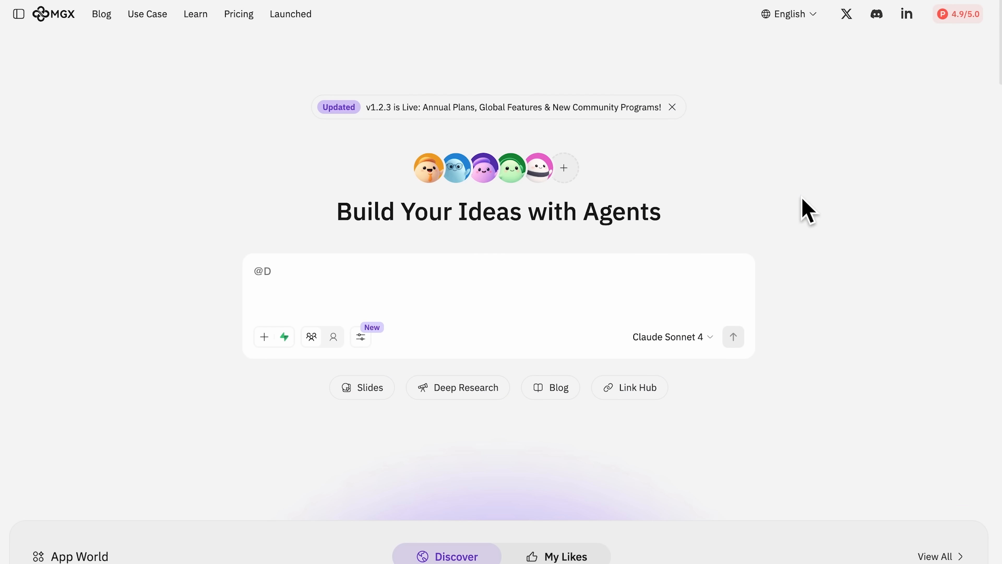
- Send 'Create a modern portfolio website with a hero section, project gallery, and contact form' to the agents
text(avid for data analysis.)
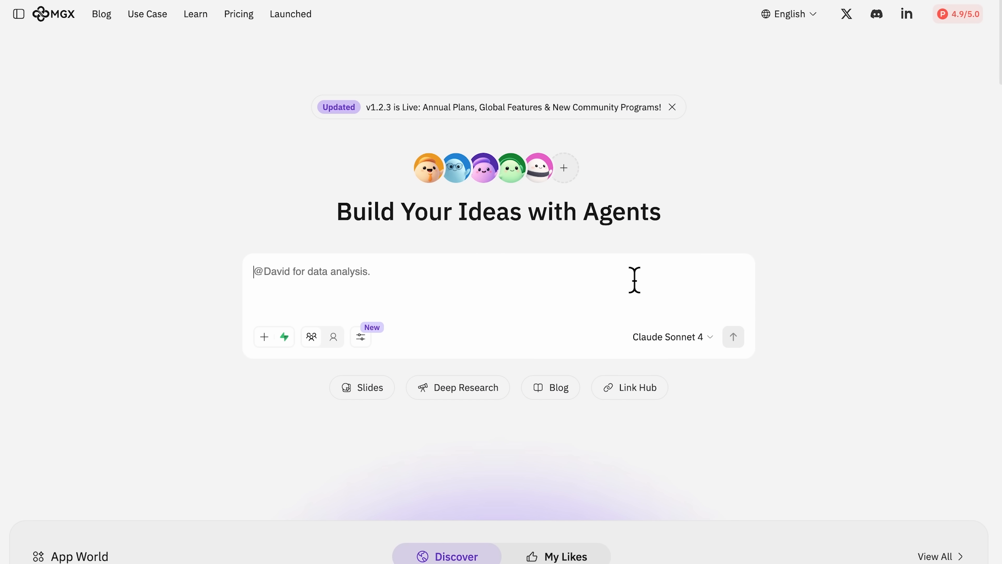
text(Create a modern portfolio website with a hero section, project gallery, and contact form.)
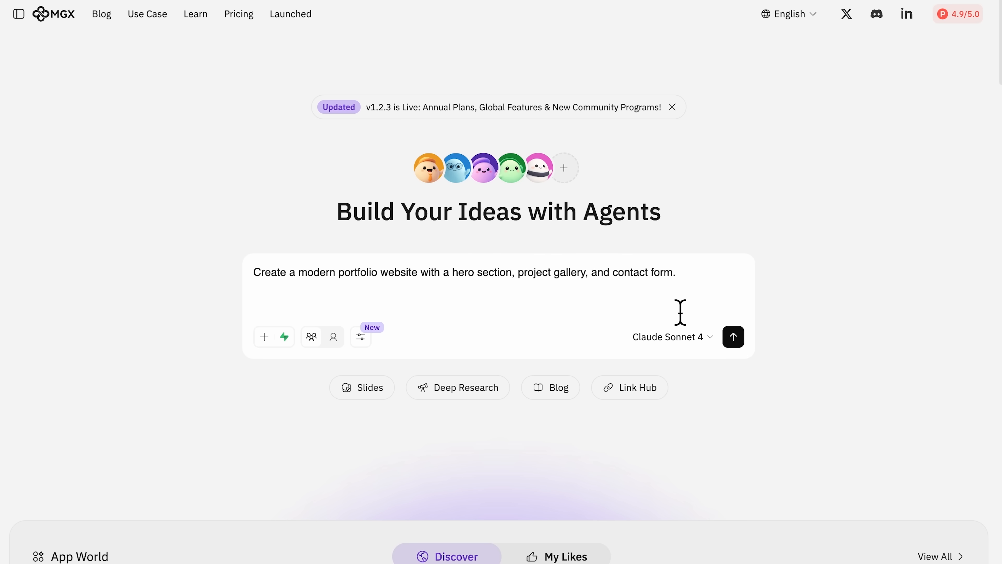
click(733, 337)
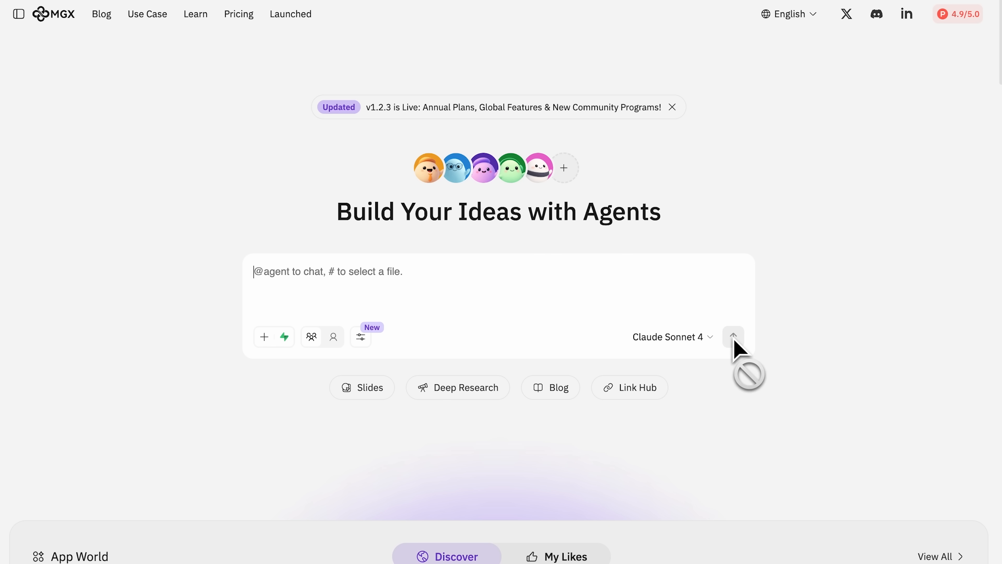
text(@David for)
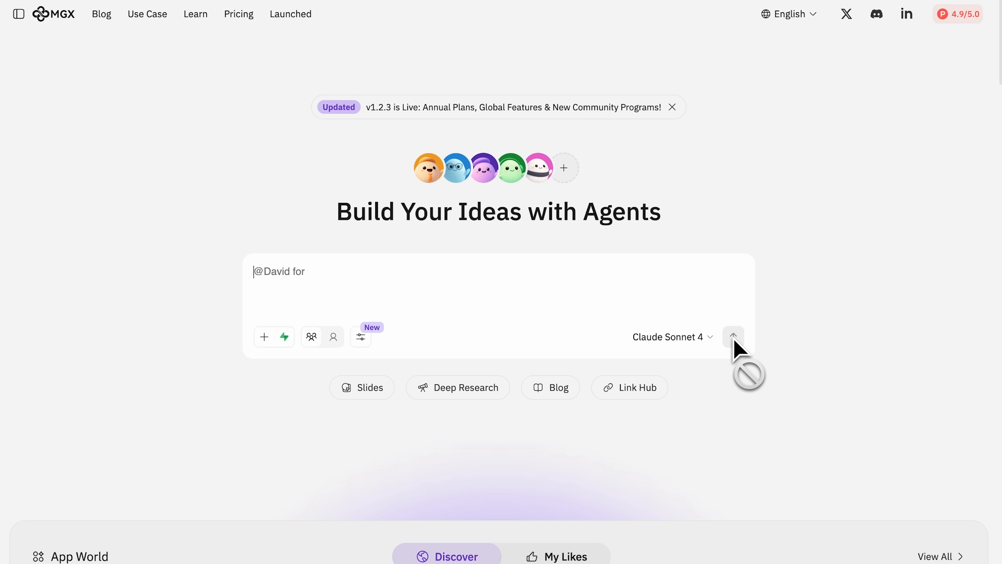
click(733, 337)
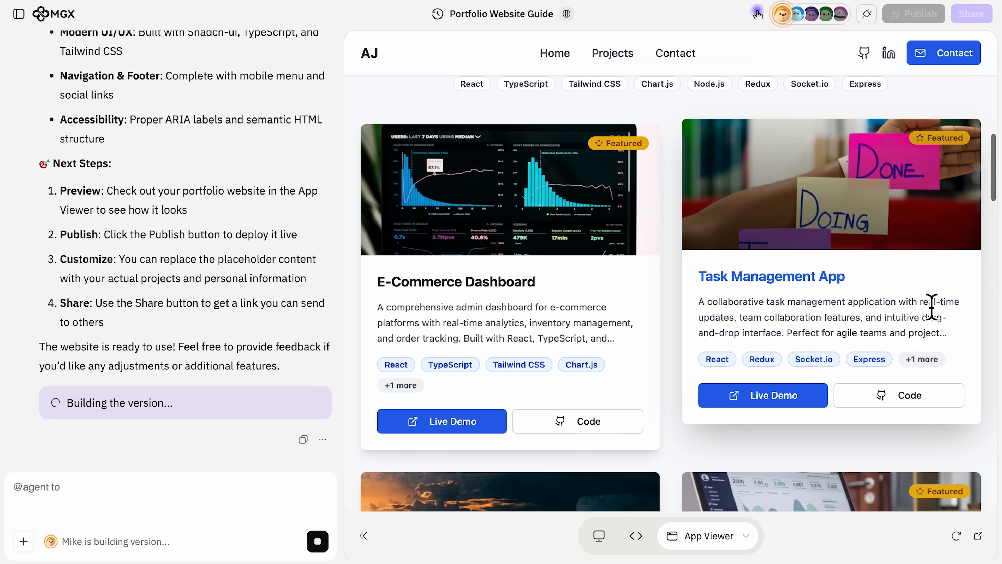
- Scroll the App Viewer preview through the generated project gallery of sample dashboards
scroll(down, 3)
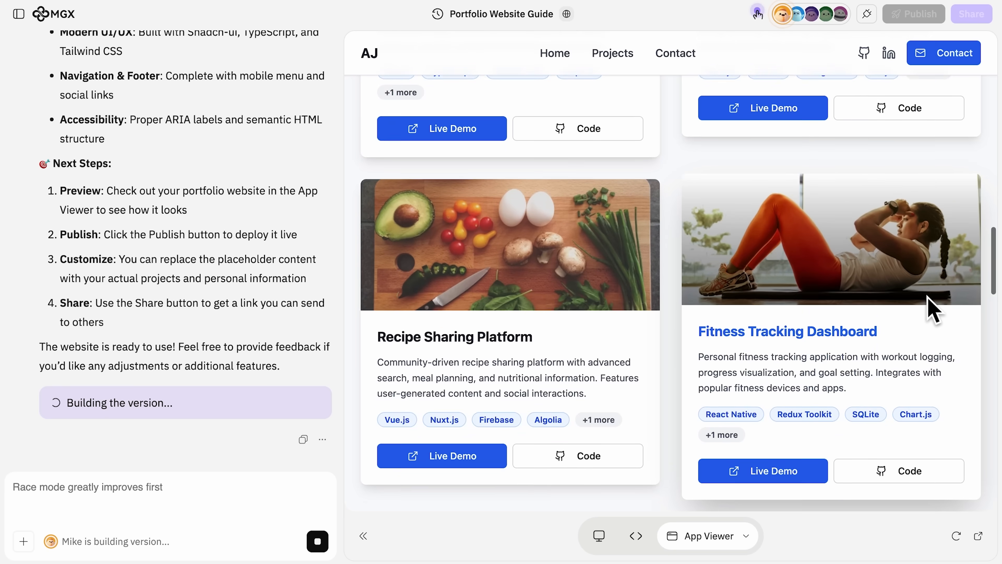
scroll(down, 3)
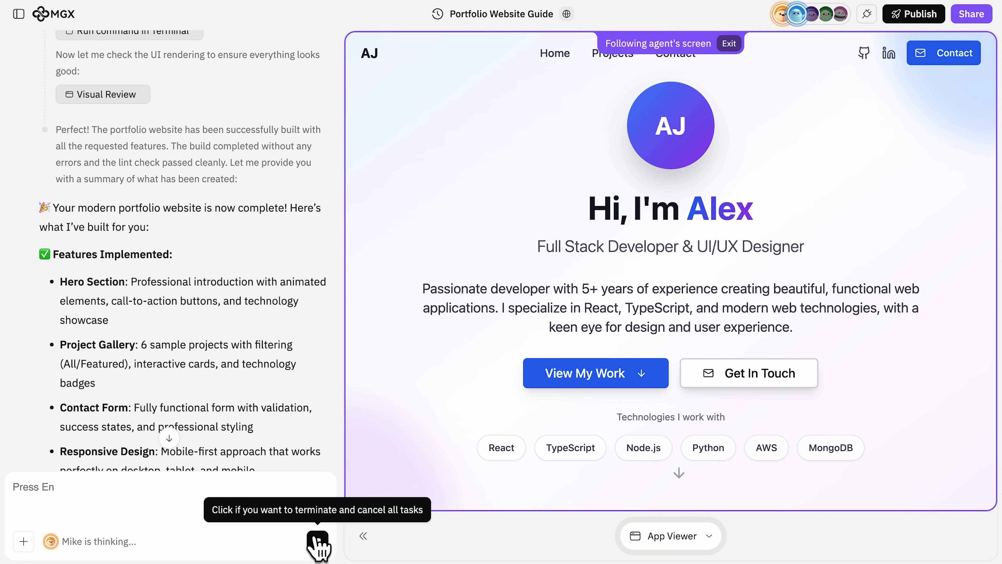
mouse_move(301, 448)
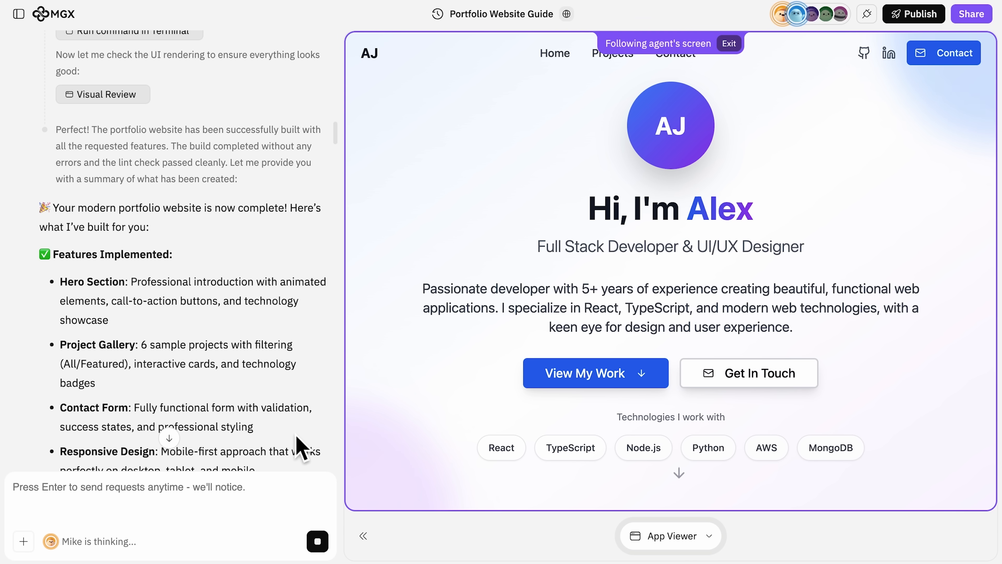
- Request a red colour scheme and review the restyled Version 5 portfolio in the preview
text(Don't)
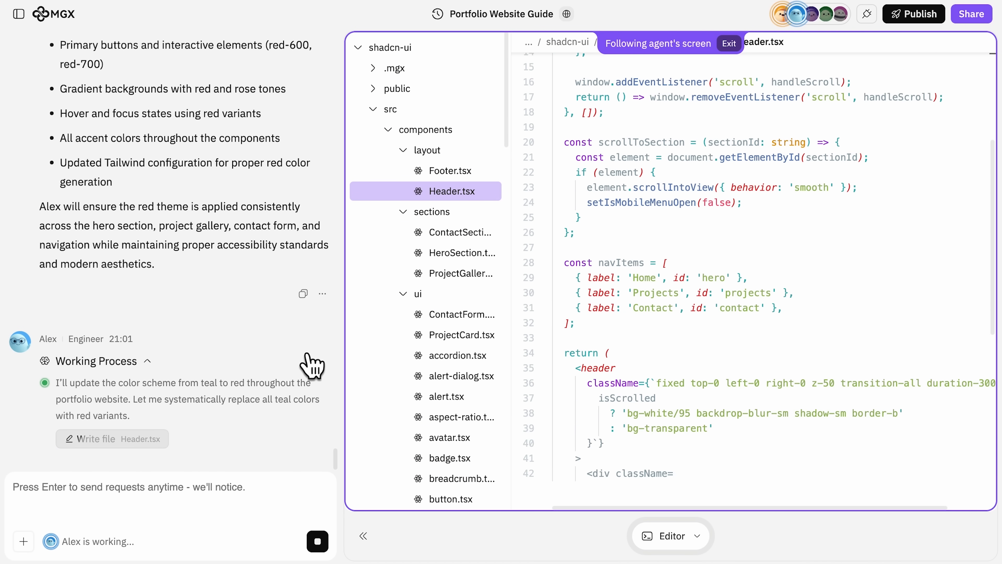
scroll(down, 3)
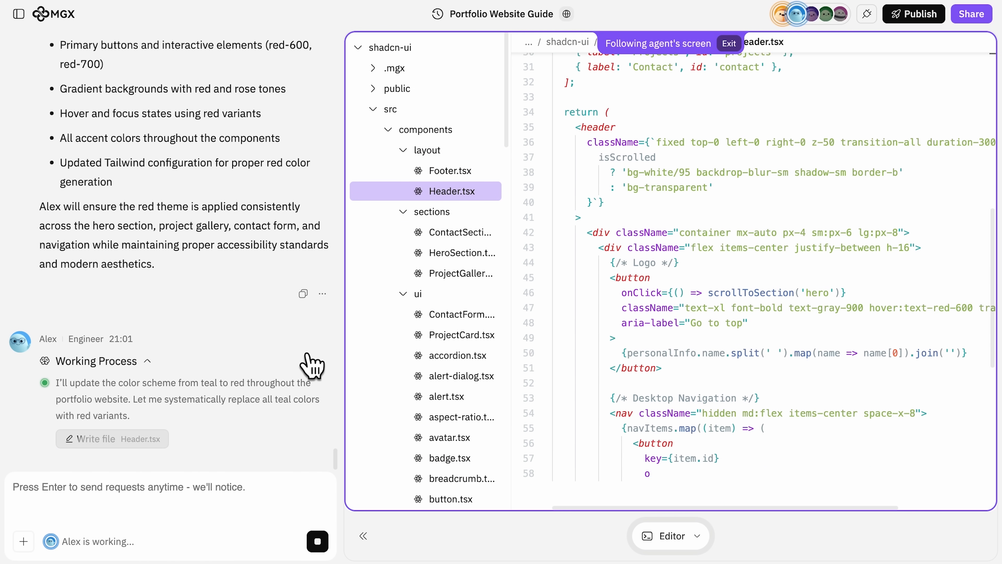
scroll(down, 3)
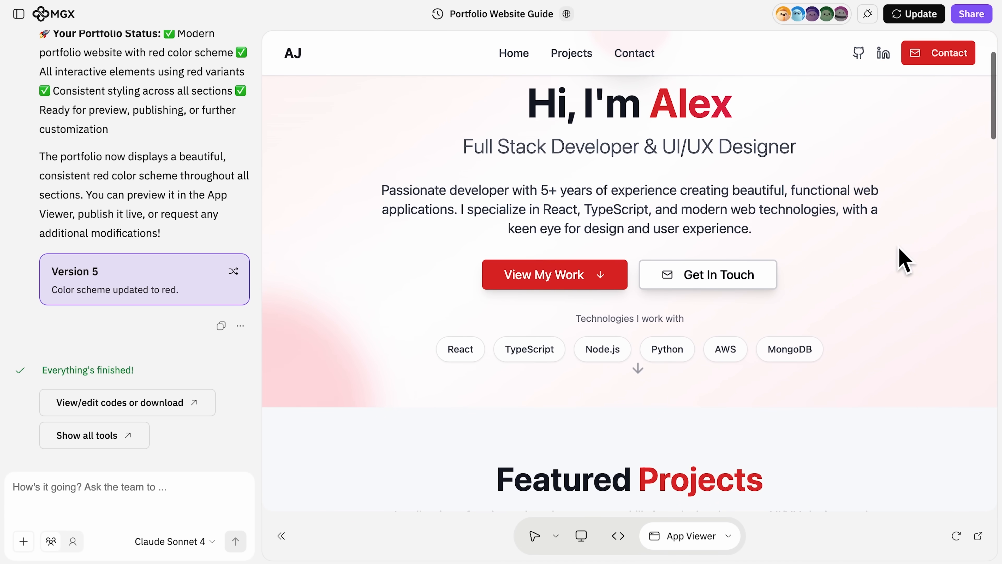
scroll(down, 3)
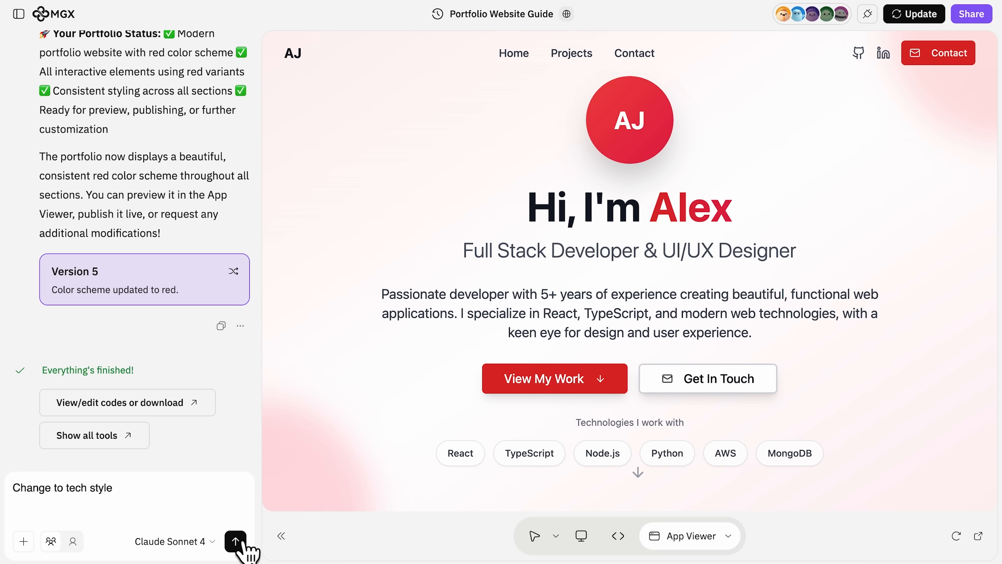
- Send 'Change to tech style' and review the dark neon Version 7 design in the preview
click(236, 541)
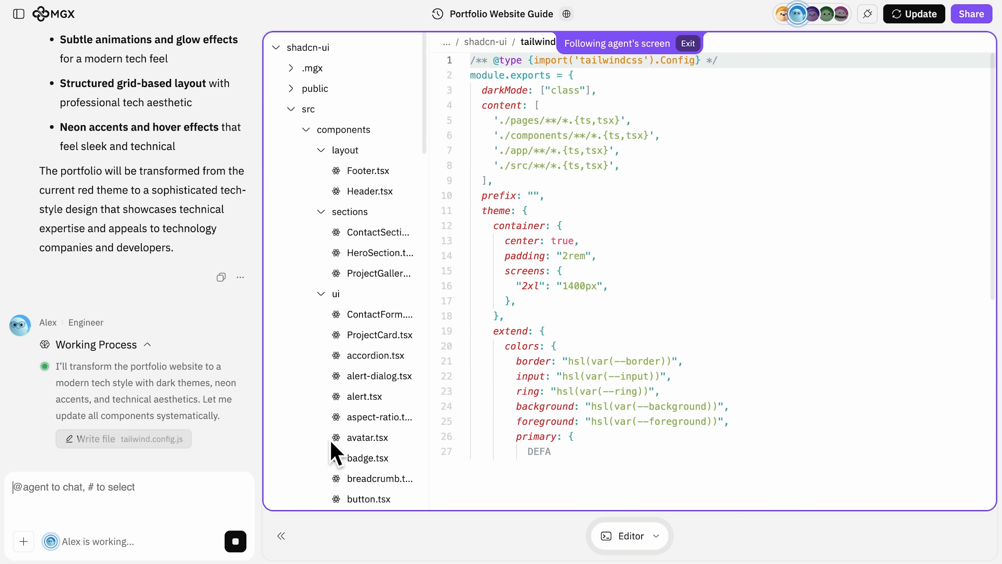
scroll(down, 3)
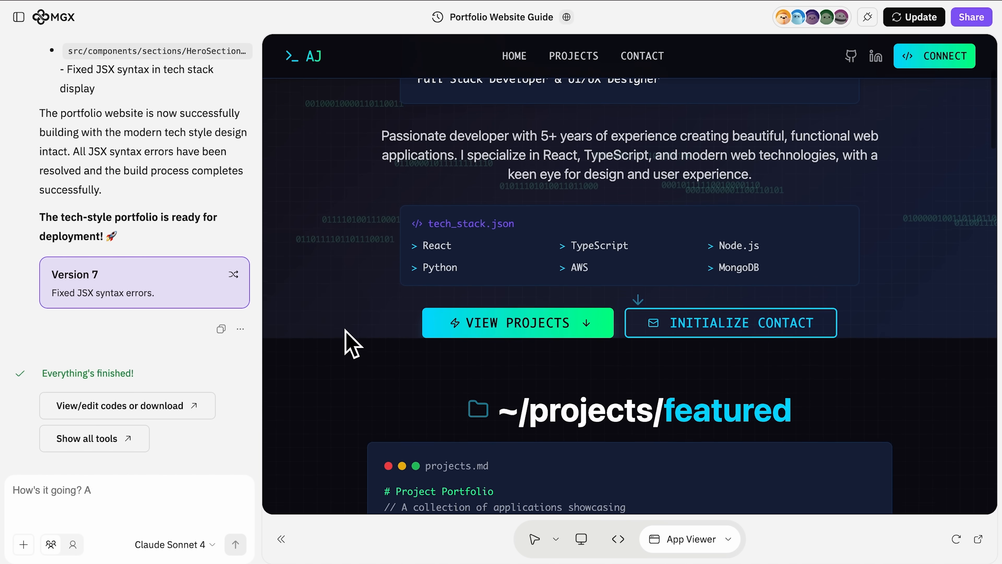
scroll(down, 3)
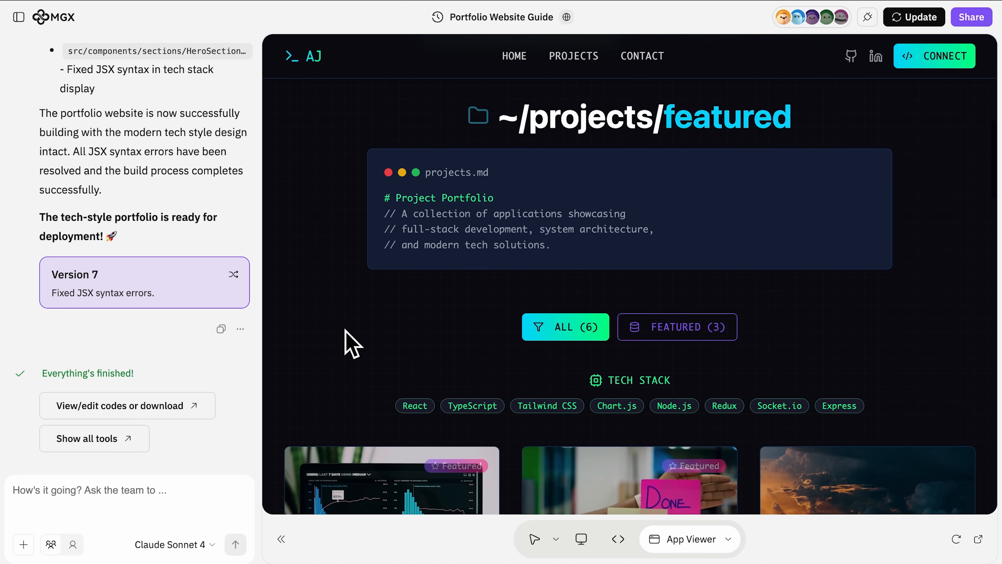
scroll(down, 3)
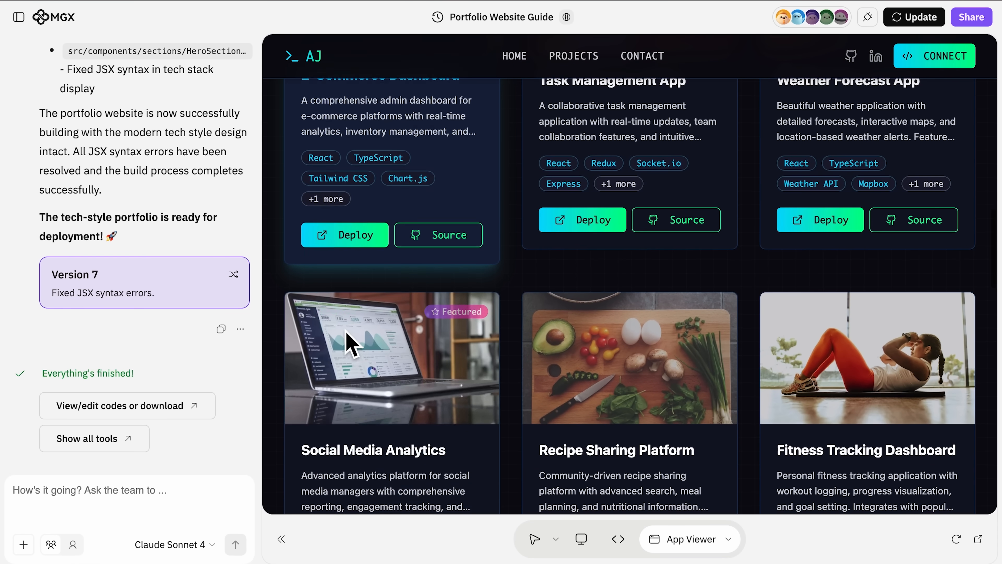
scroll(down, 3)
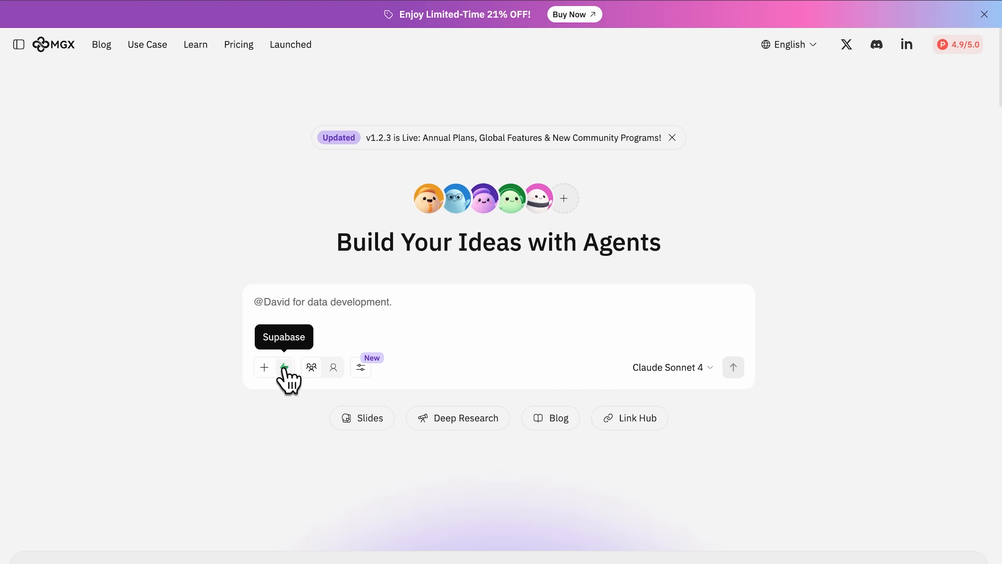
- Start a Supabase connection from the home page and choose New Organization
click(284, 367)
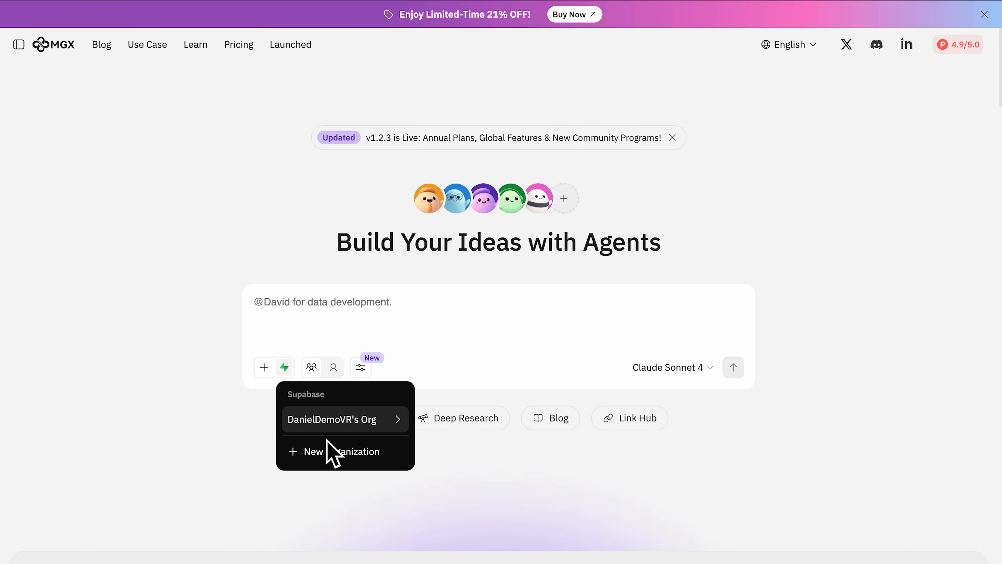
click(333, 419)
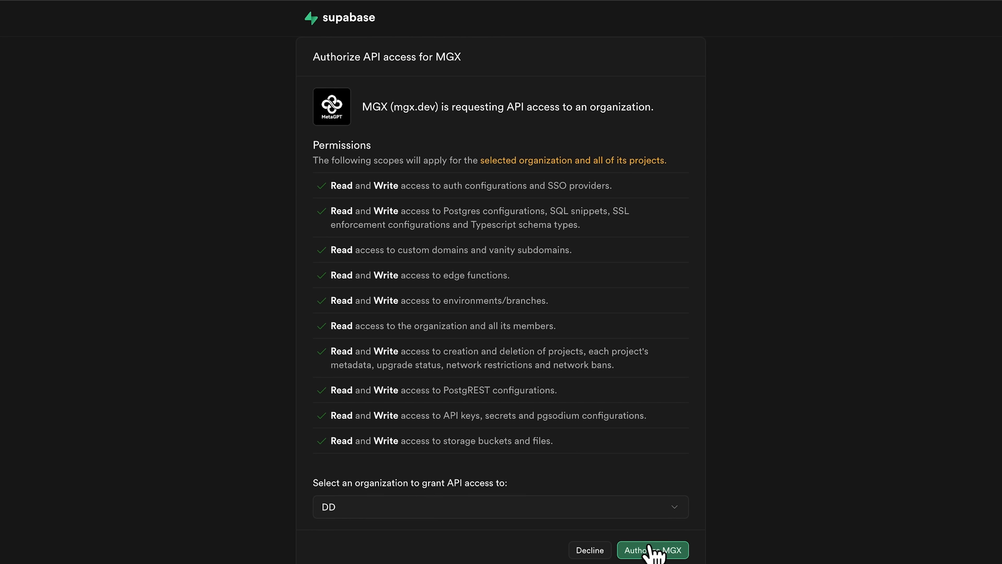
- Authorize MGX API access to the DD organization on the Supabase page
click(652, 549)
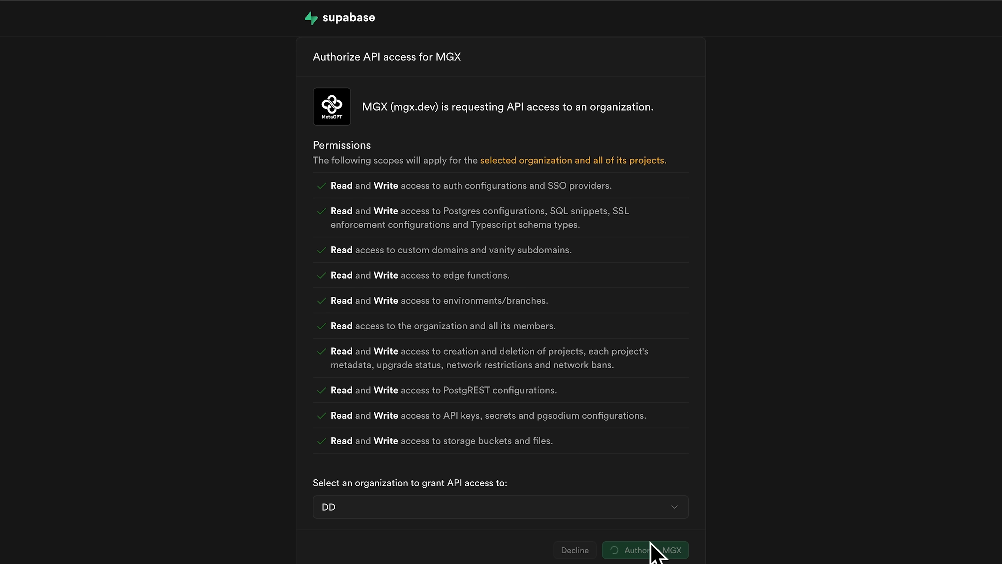
click(644, 550)
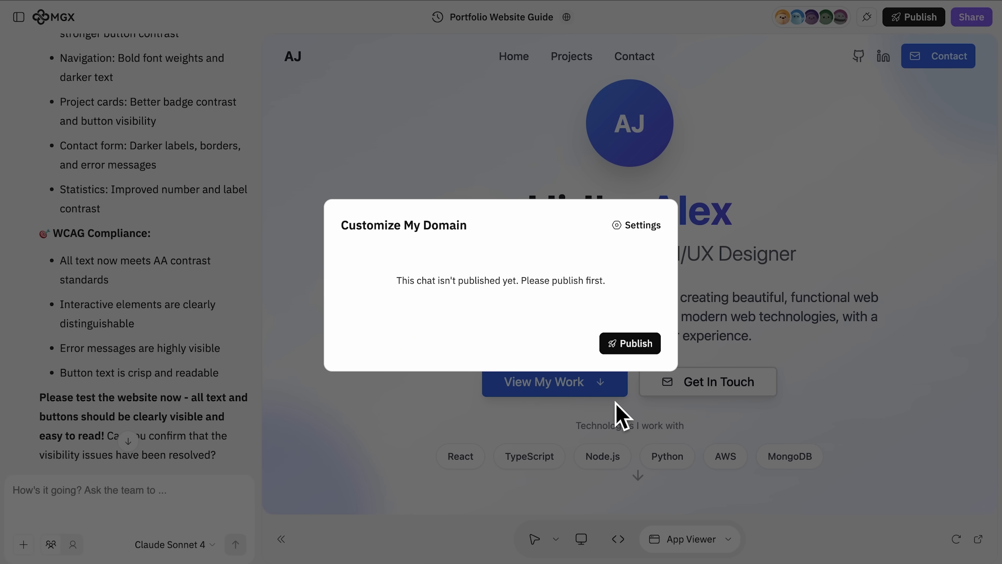
- Publish the portfolio website from Customize My Domain and bring up the Share my chat dialog
click(629, 344)
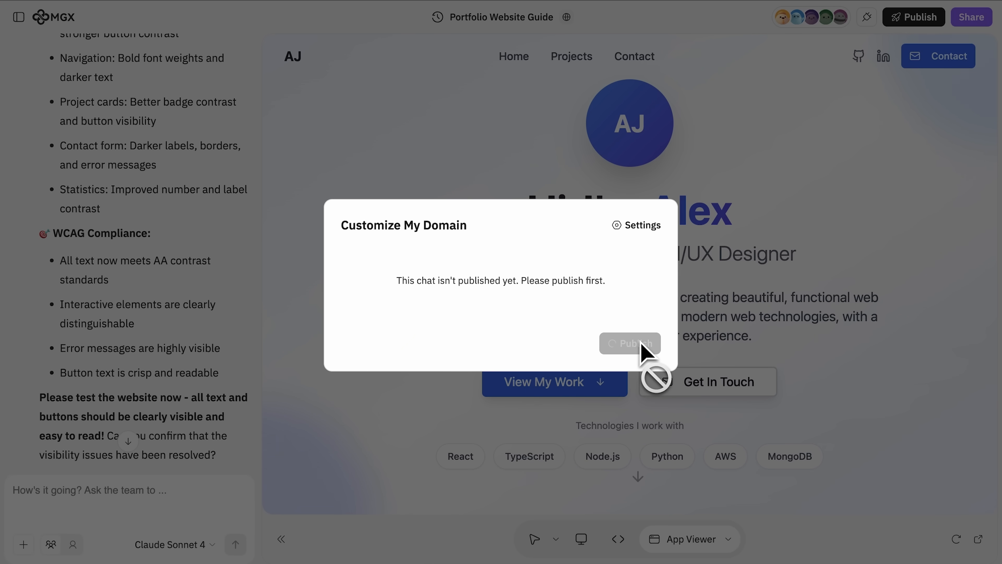
click(629, 343)
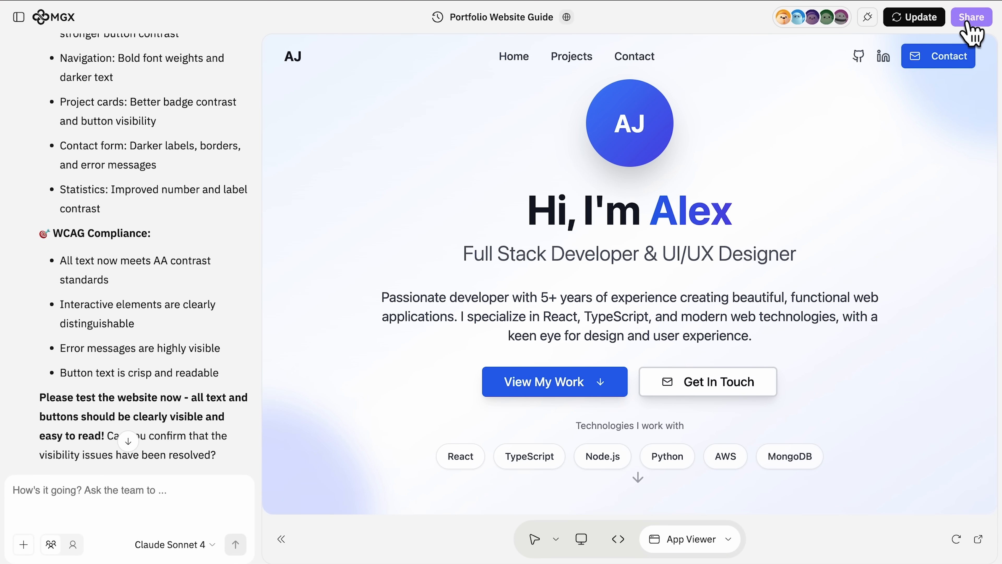
click(971, 17)
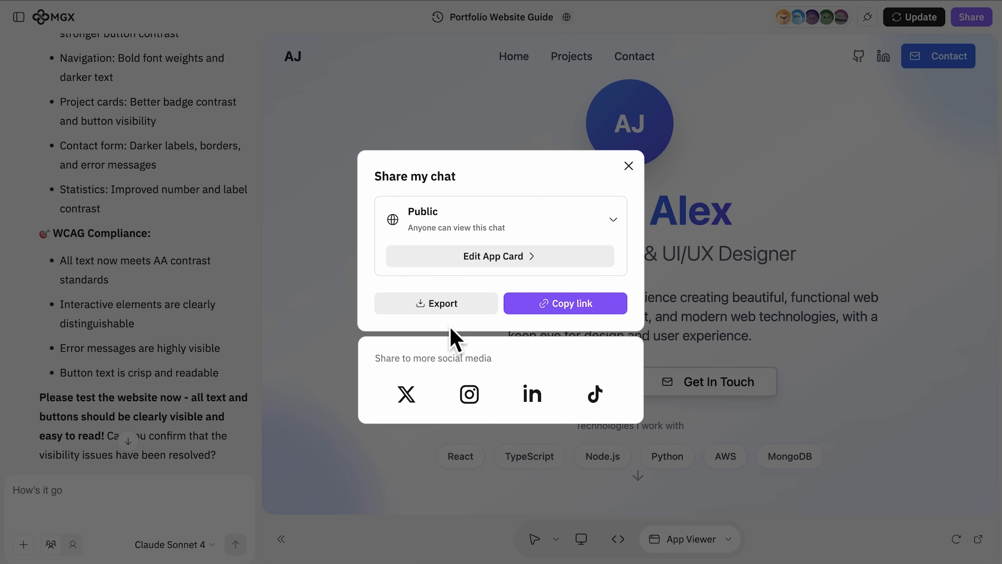